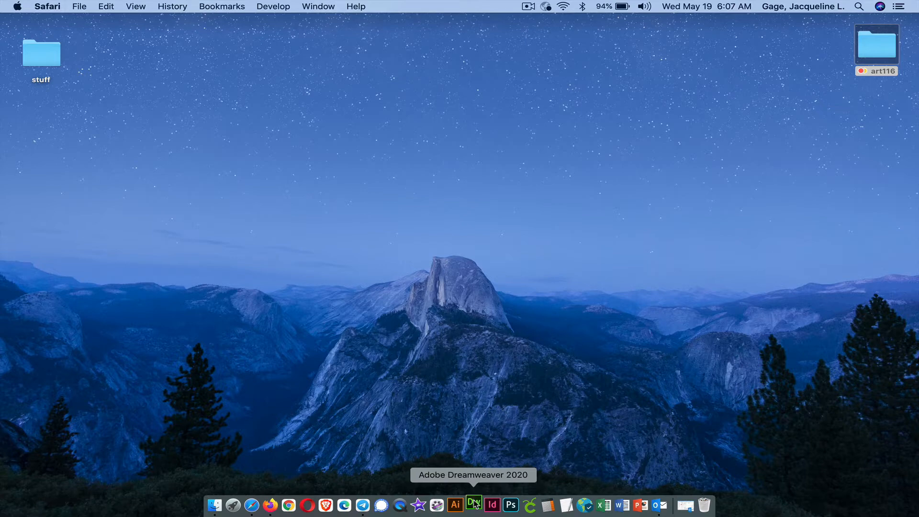
Launch Dreamweaver 2020 from the Dock and wait for the Home screen.
click(473, 505)
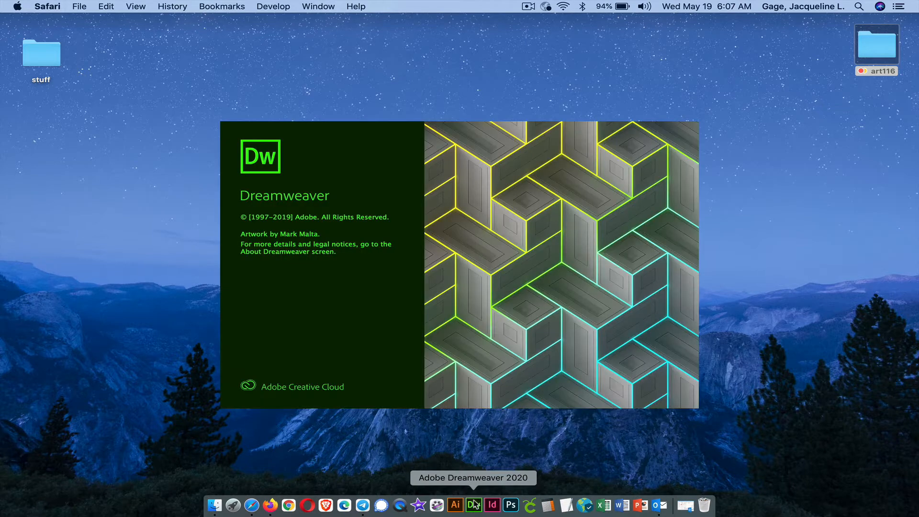
click(473, 505)
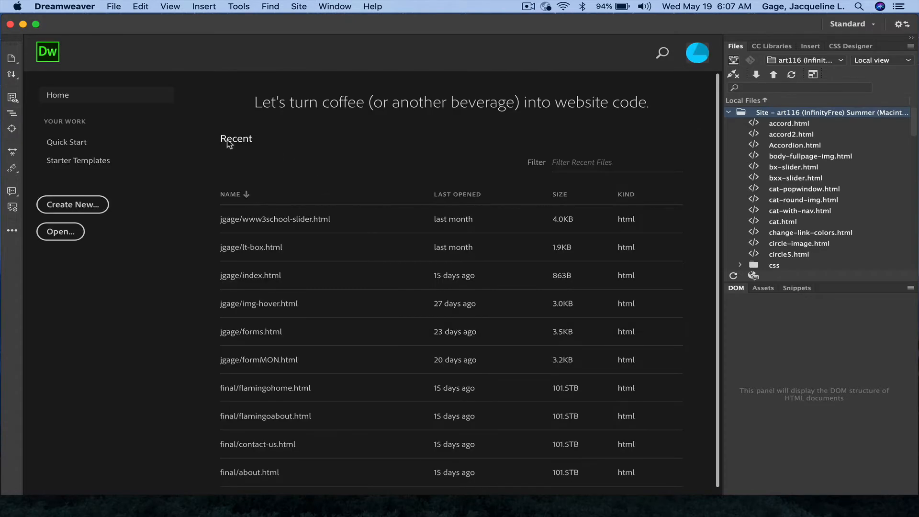
mouse_move(72, 204)
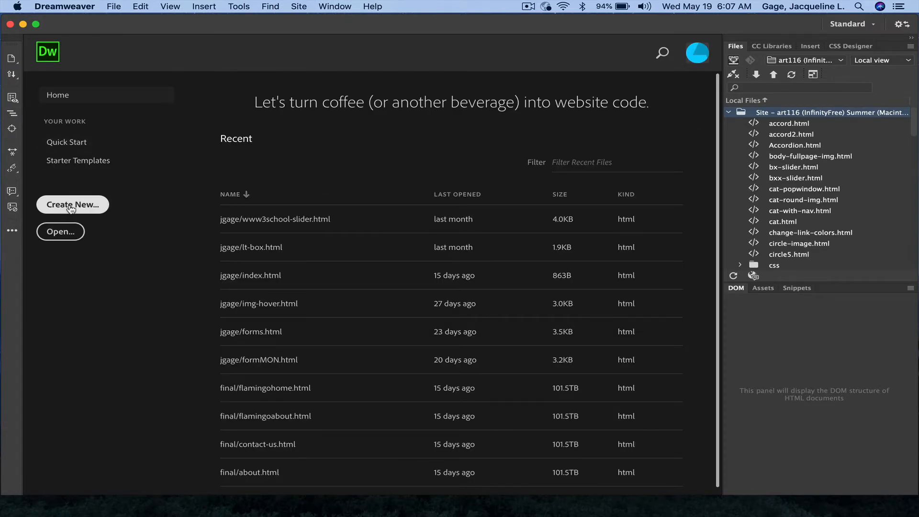
Start a new HTML5 document titled 'jack'.
click(73, 204)
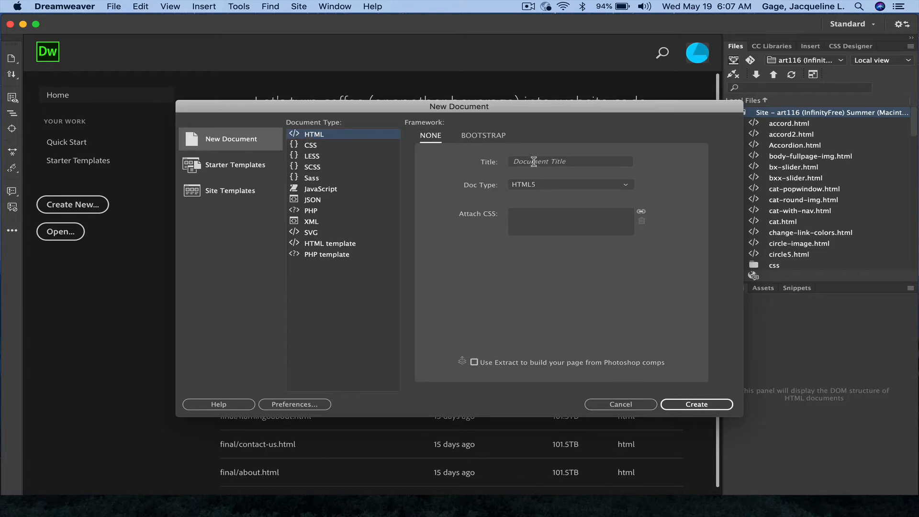
click(569, 161)
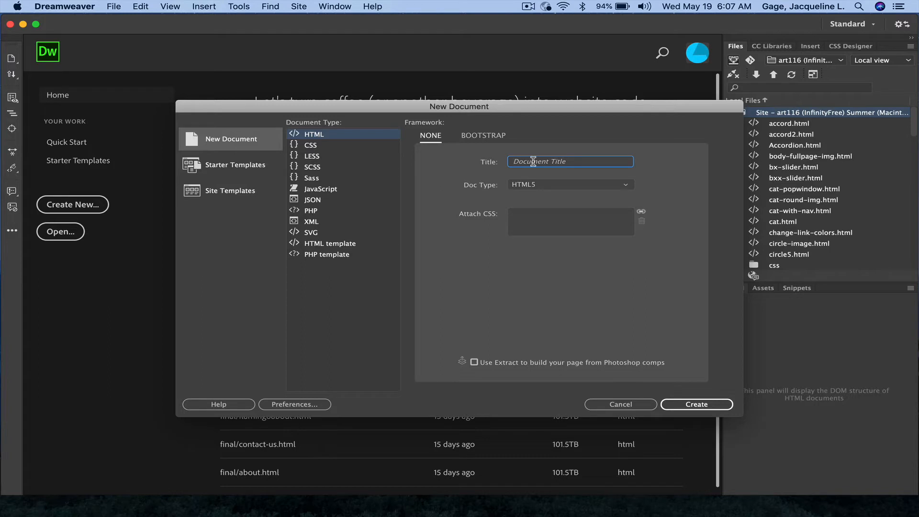
text(jackie gage)
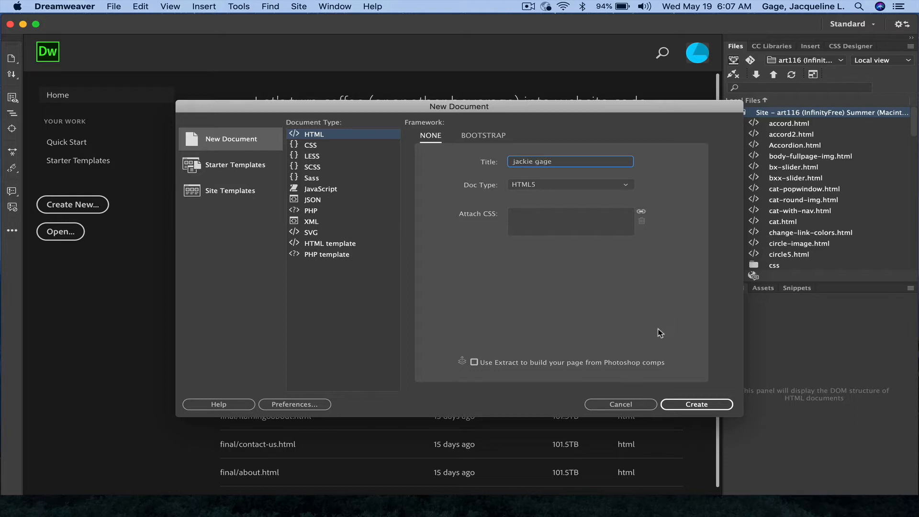
Create the untitled HTML5 page and switch to Split view.
click(697, 404)
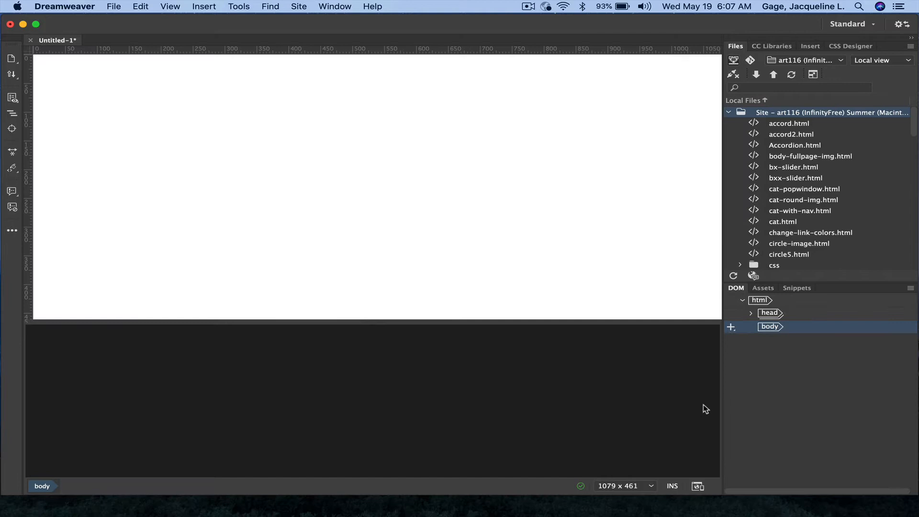
click(436, 24)
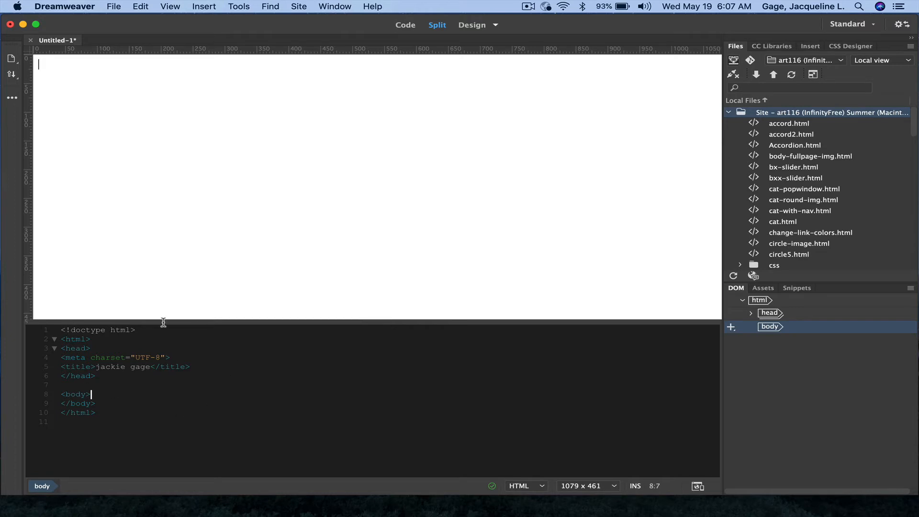
mouse_move(44, 5)
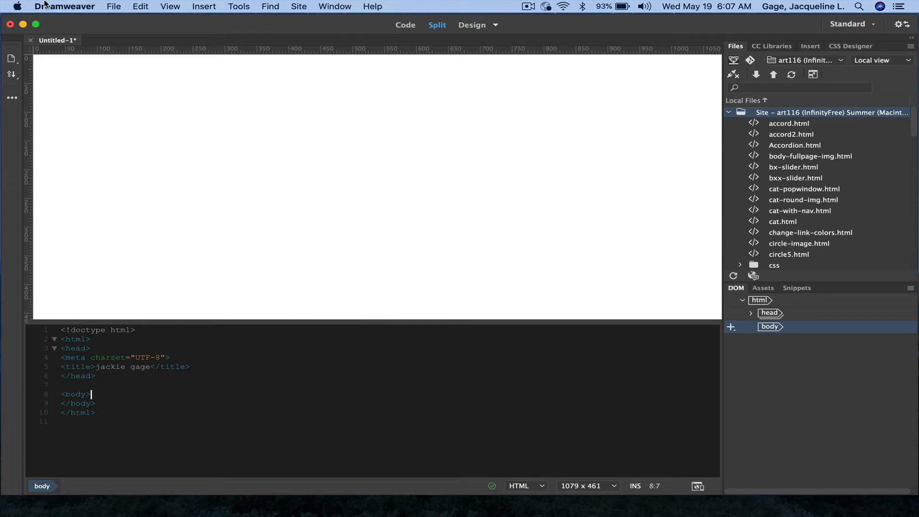
mouse_move(131, 216)
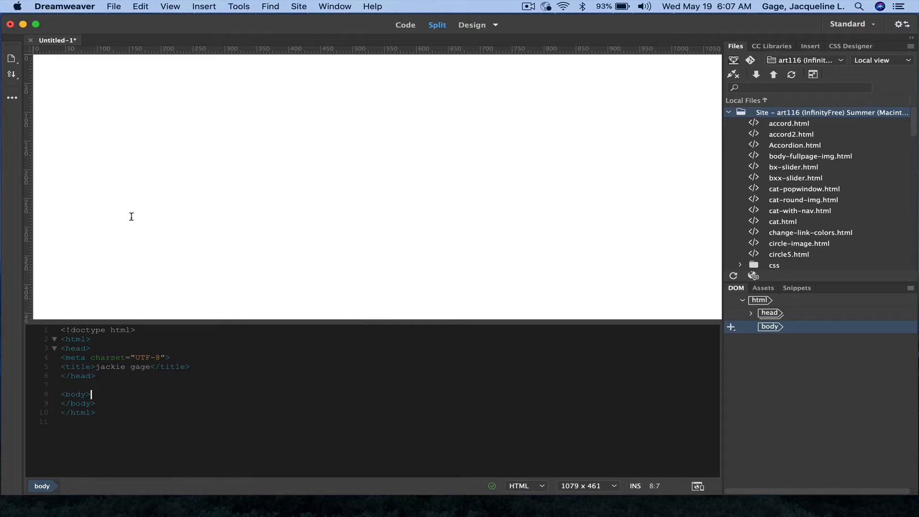
mouse_move(455, 186)
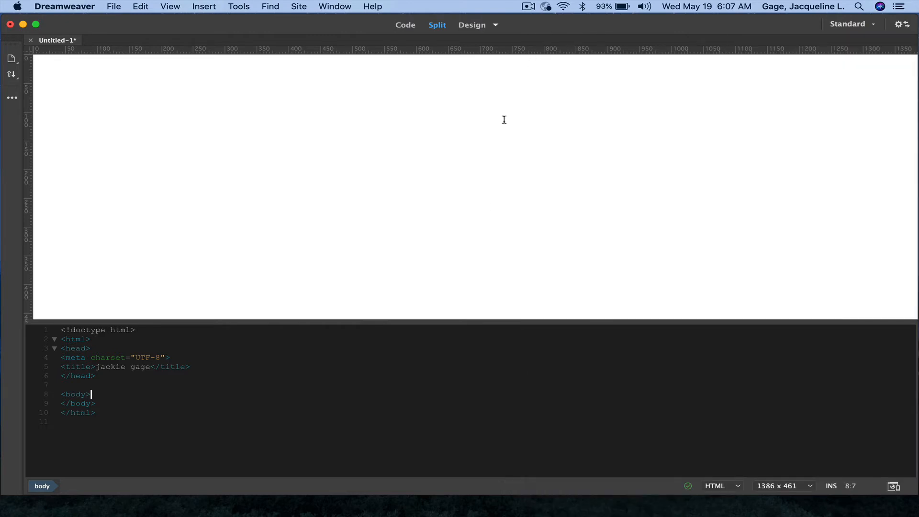
mouse_move(177, 295)
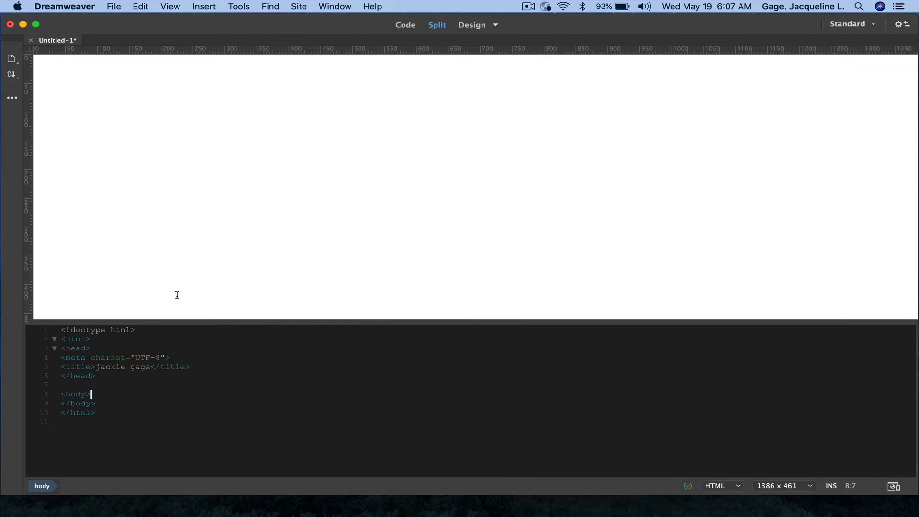
mouse_move(323, 254)
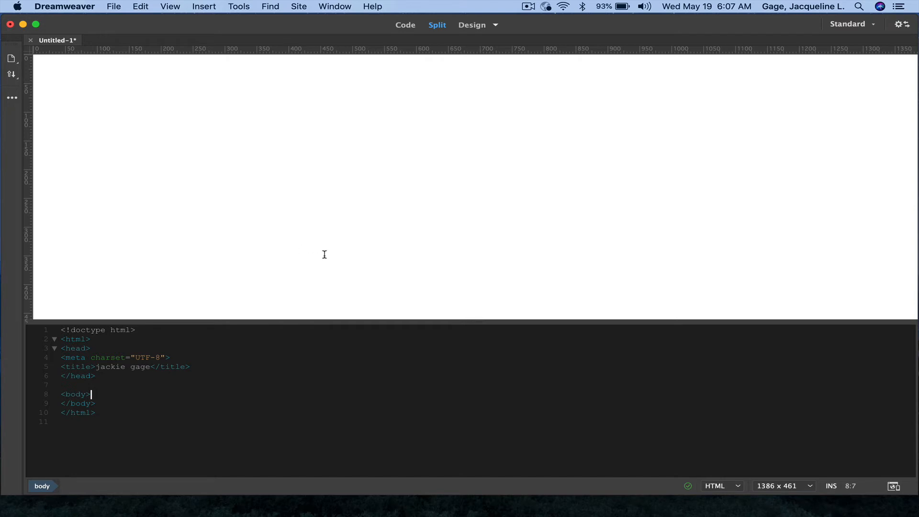
mouse_move(224, 214)
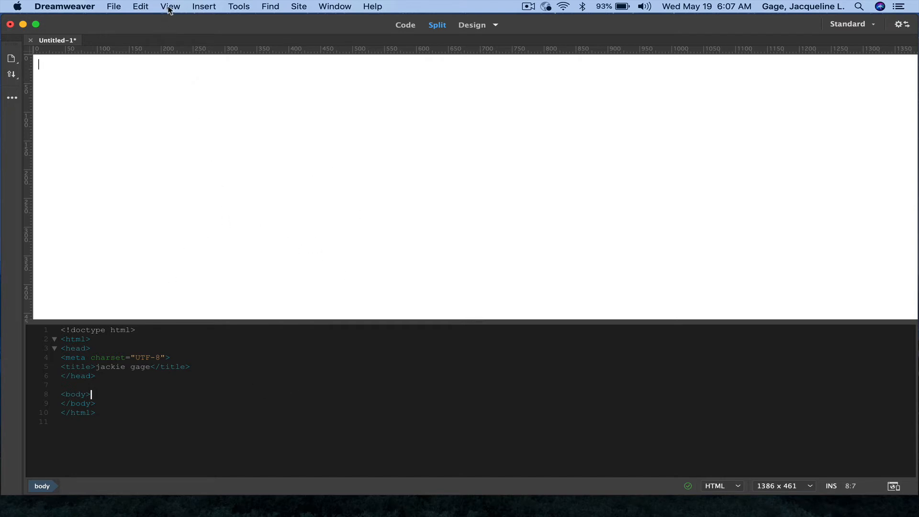
Choose View > Split > Split Vertically to place design and code side by side.
click(170, 6)
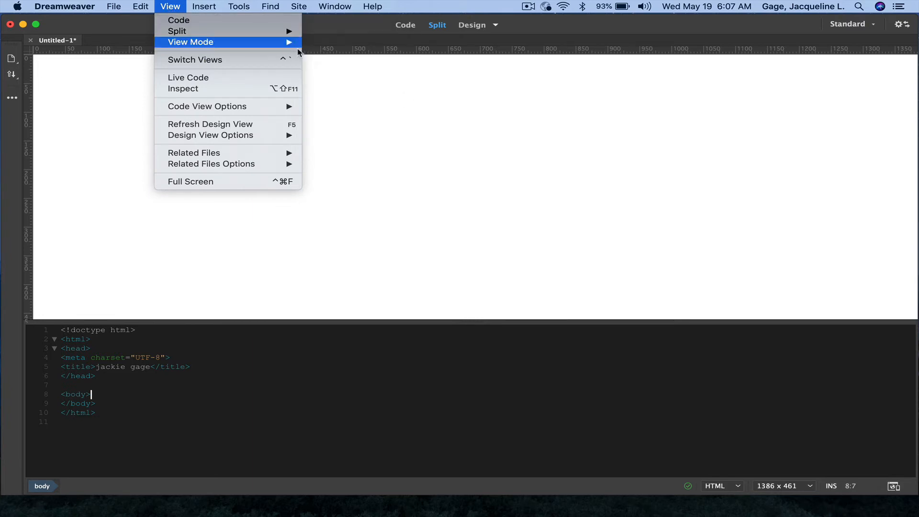
click(178, 31)
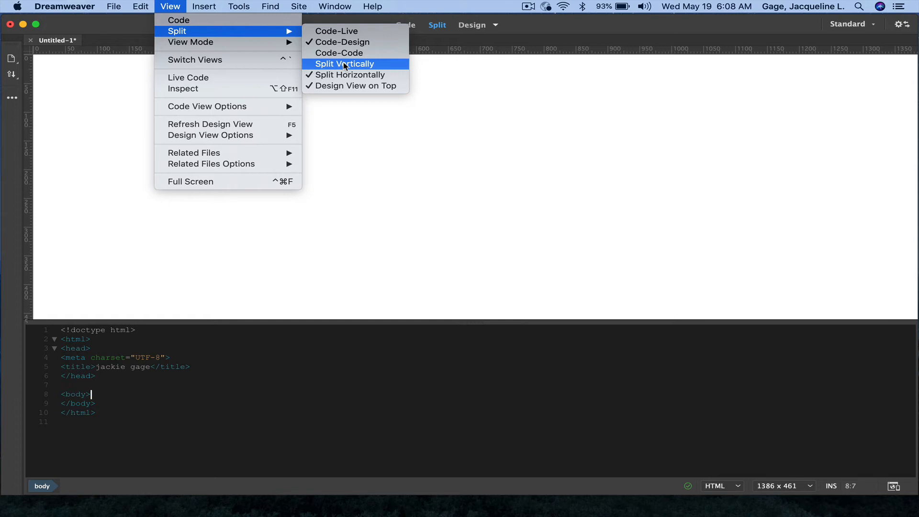
click(344, 64)
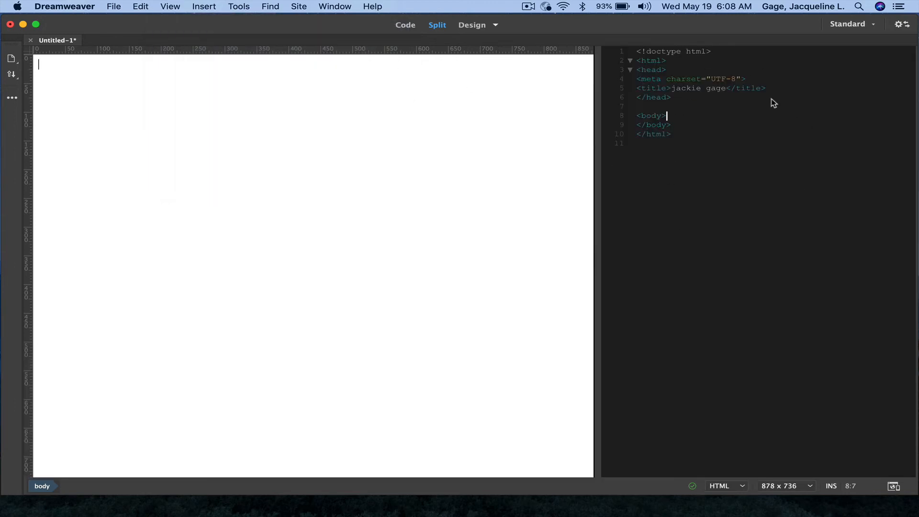
mouse_move(125, 235)
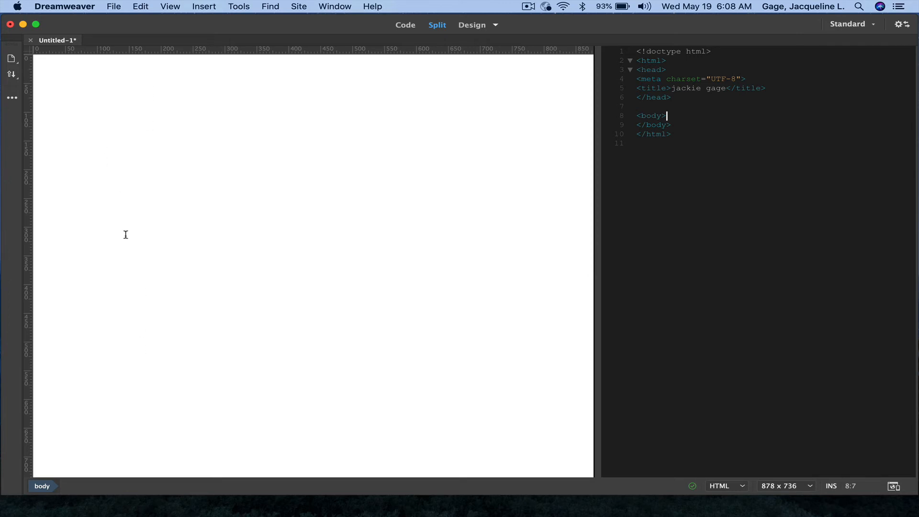
mouse_move(198, 39)
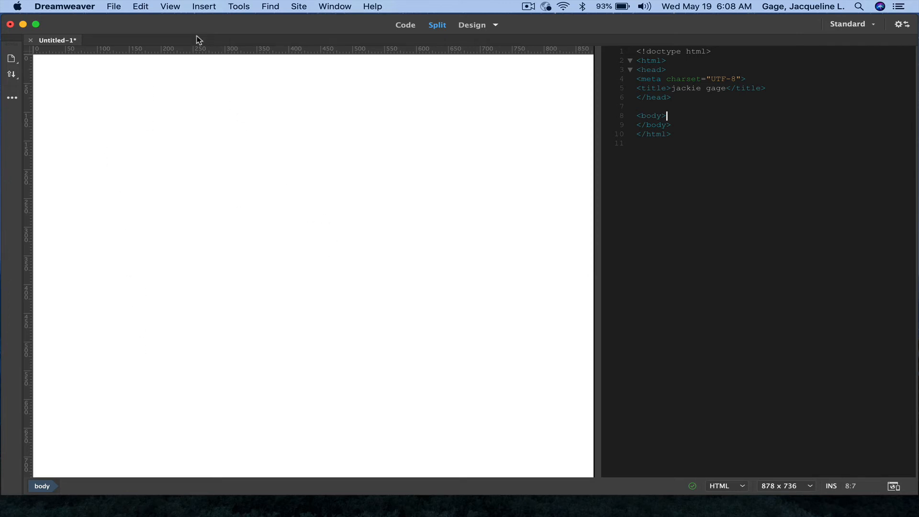
Uncheck Design View on Left so code sits left and design right.
click(170, 7)
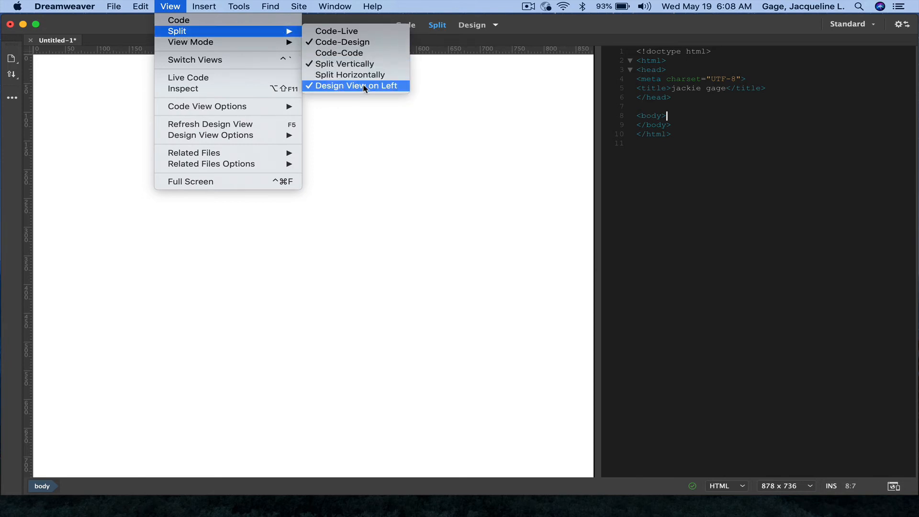
click(353, 86)
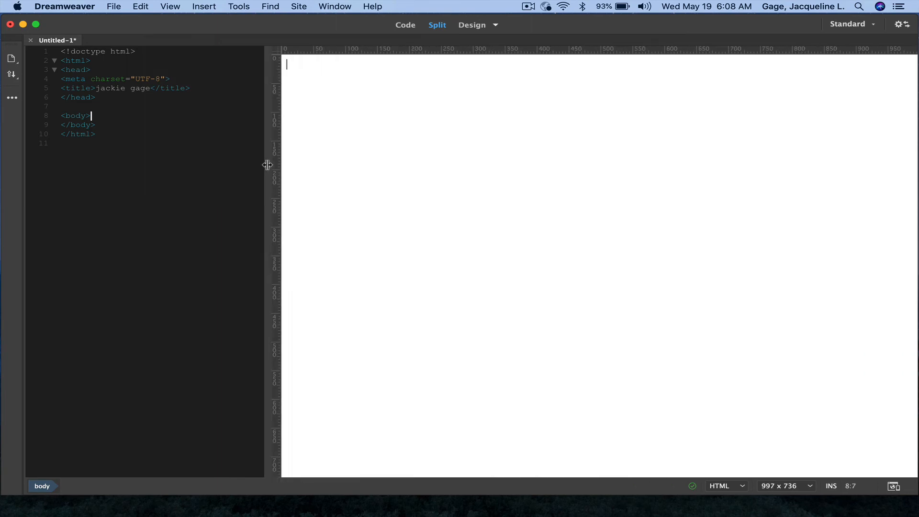
mouse_move(400, 254)
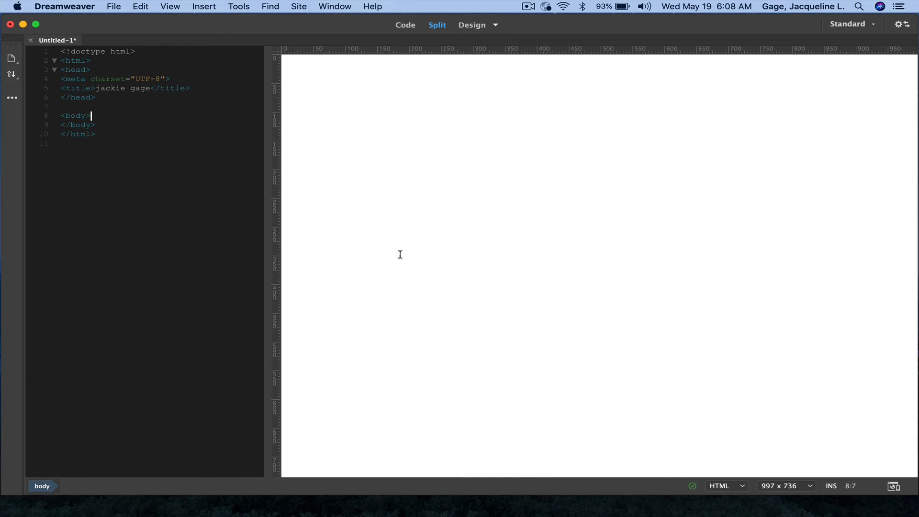
mouse_move(298, 359)
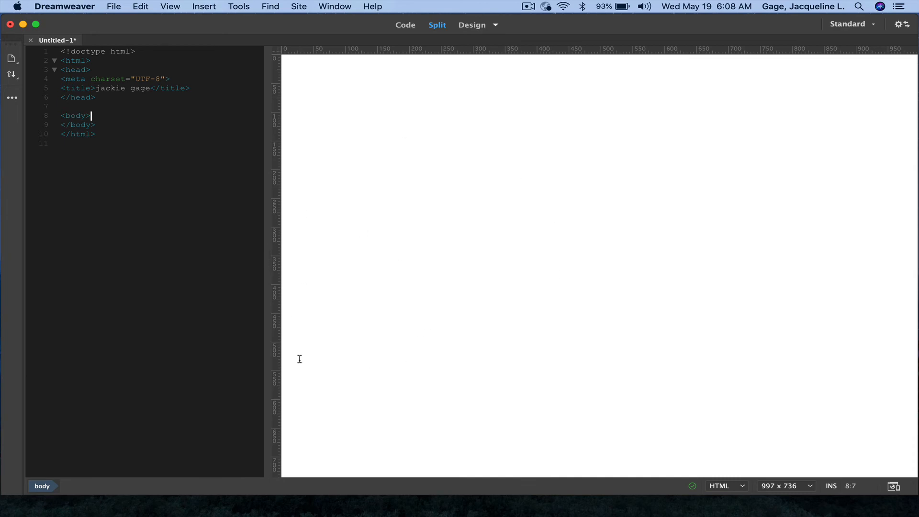
mouse_move(254, 132)
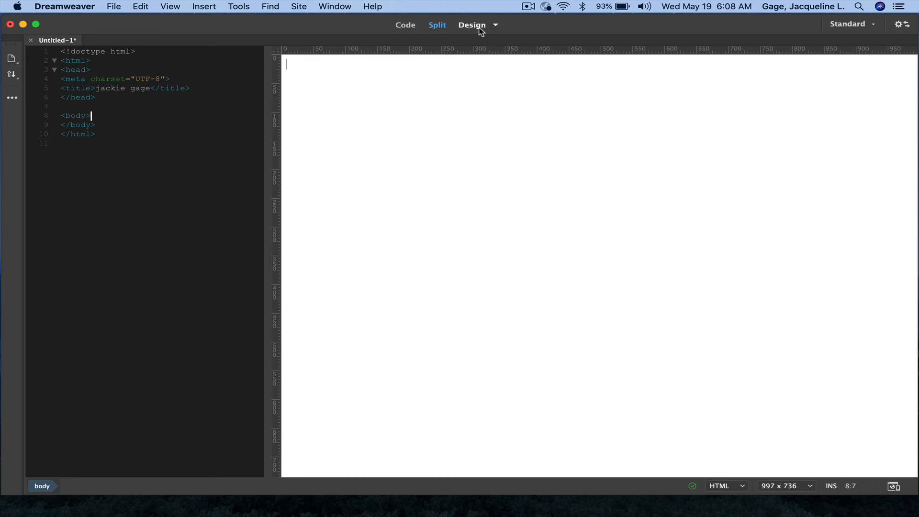
mouse_move(437, 24)
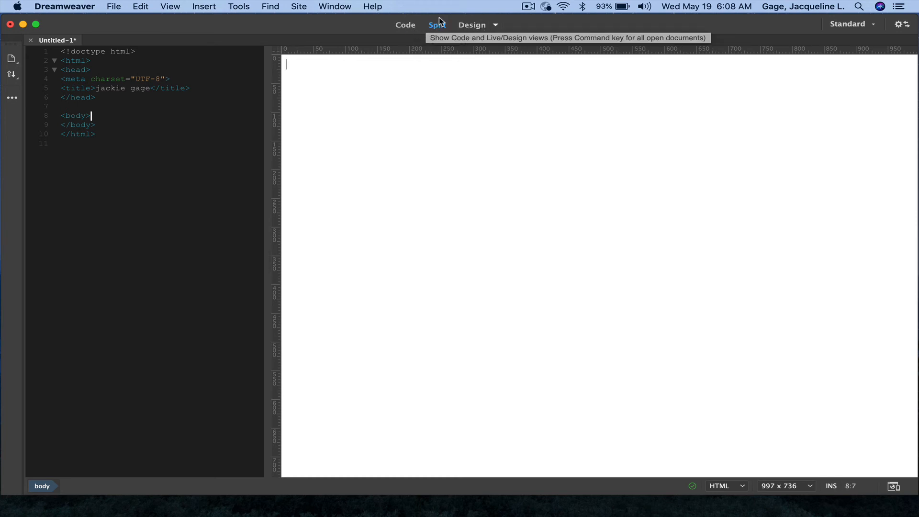
mouse_move(490, 27)
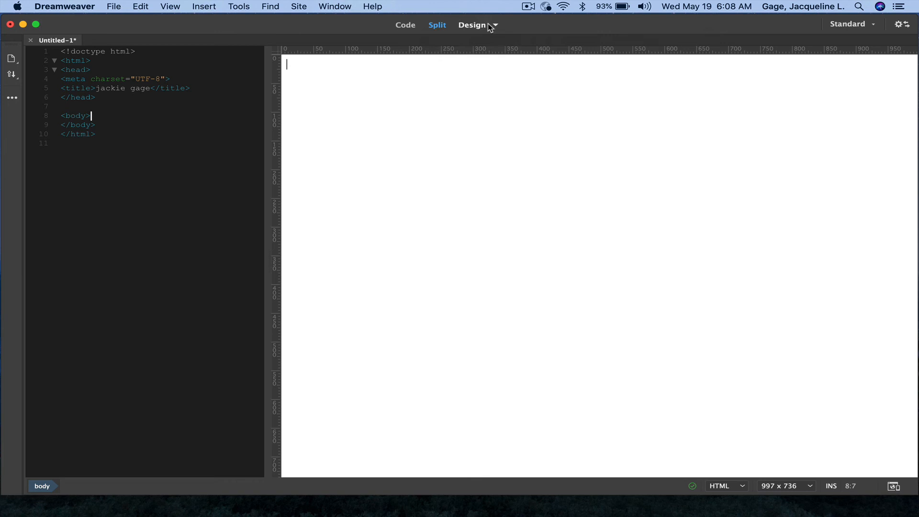
Open the Design dropdown showing Live and Design modes, with Design checked.
click(494, 24)
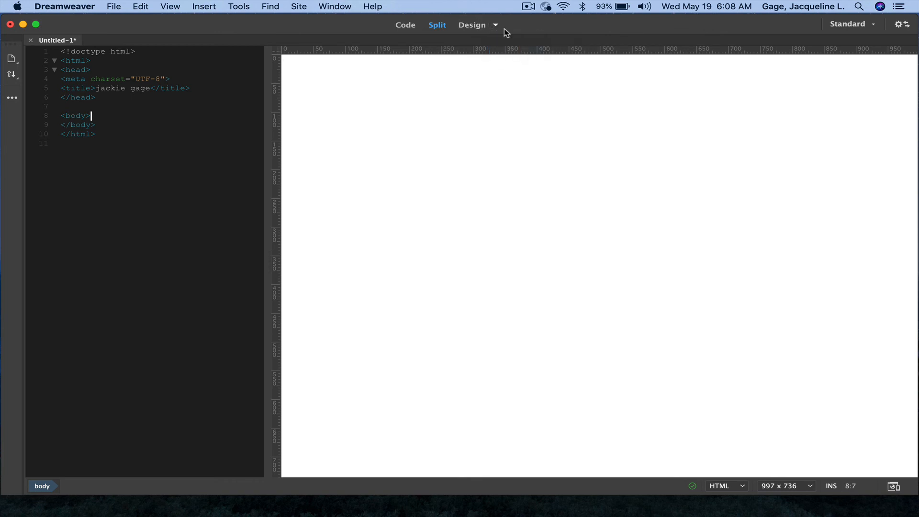
click(495, 25)
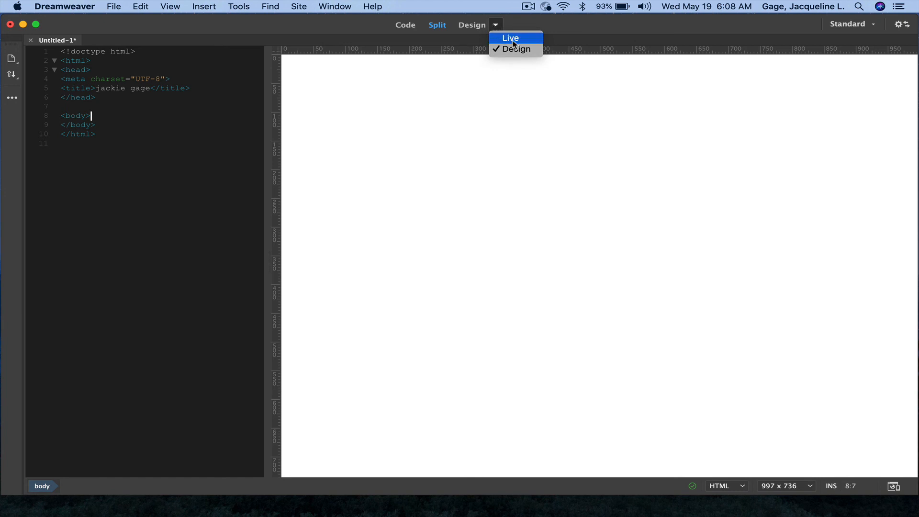
mouse_move(509, 41)
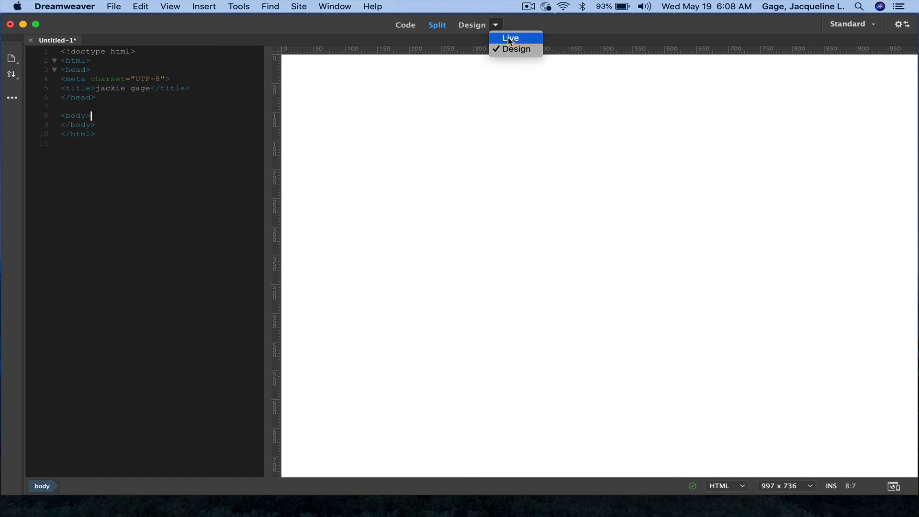
mouse_move(515, 49)
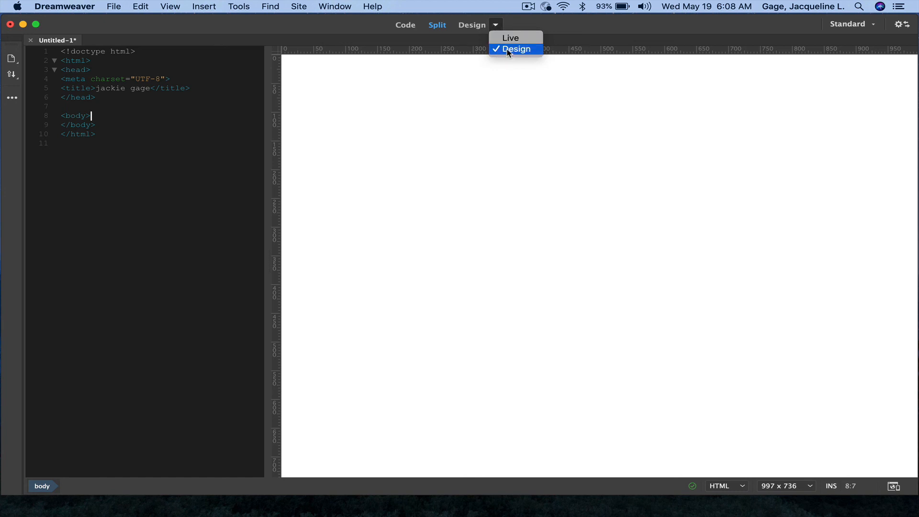